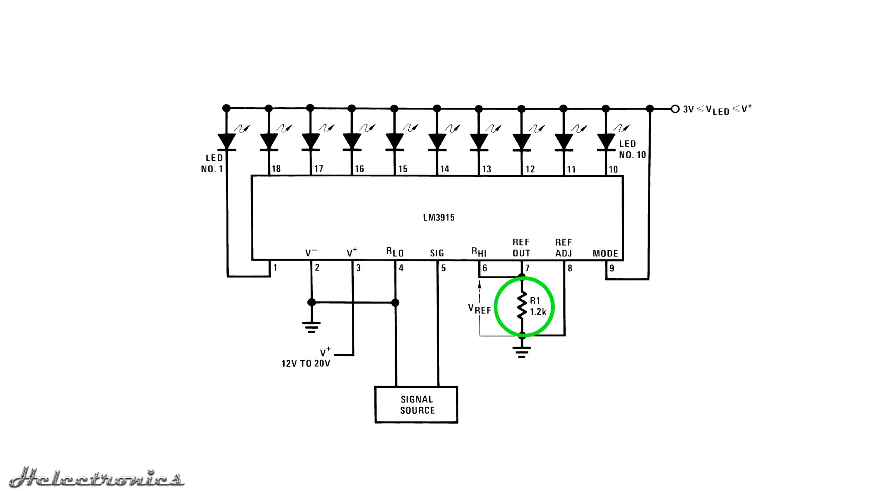
# - Advance through the LM3915 schematic images to the version with R1 at 10k and a trimmer on pin 6
pyautogui.click(524, 306)
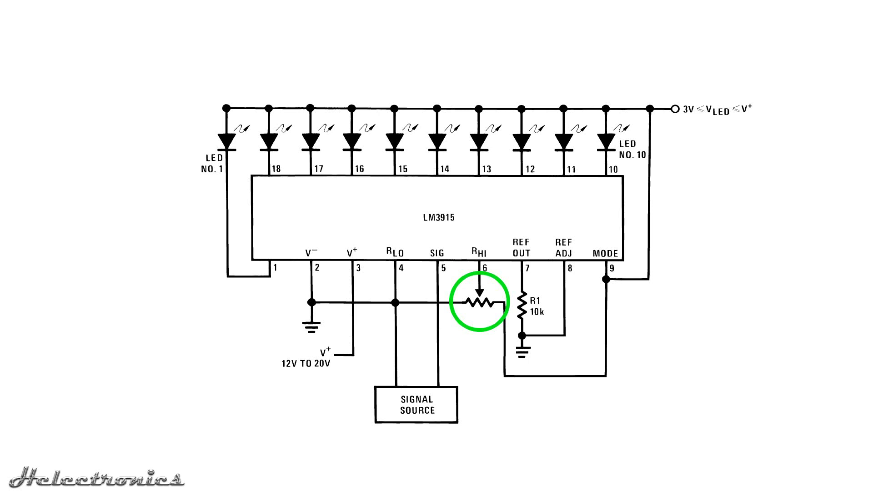
pyautogui.click(482, 301)
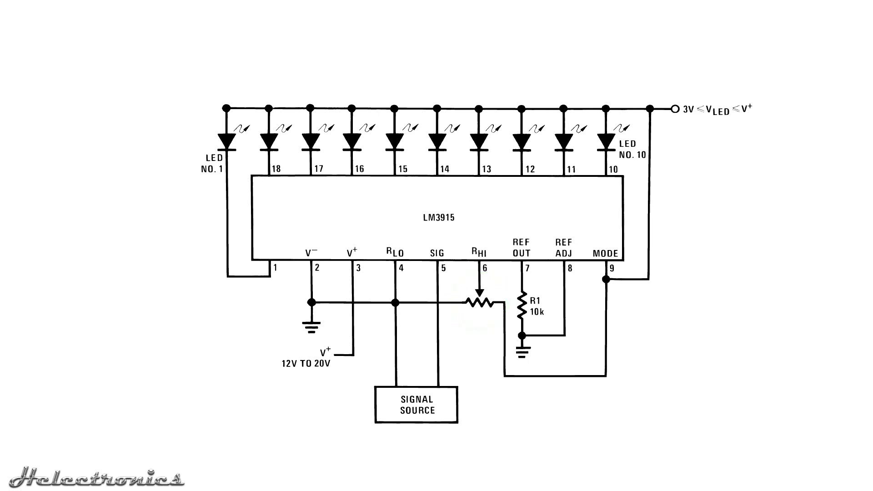